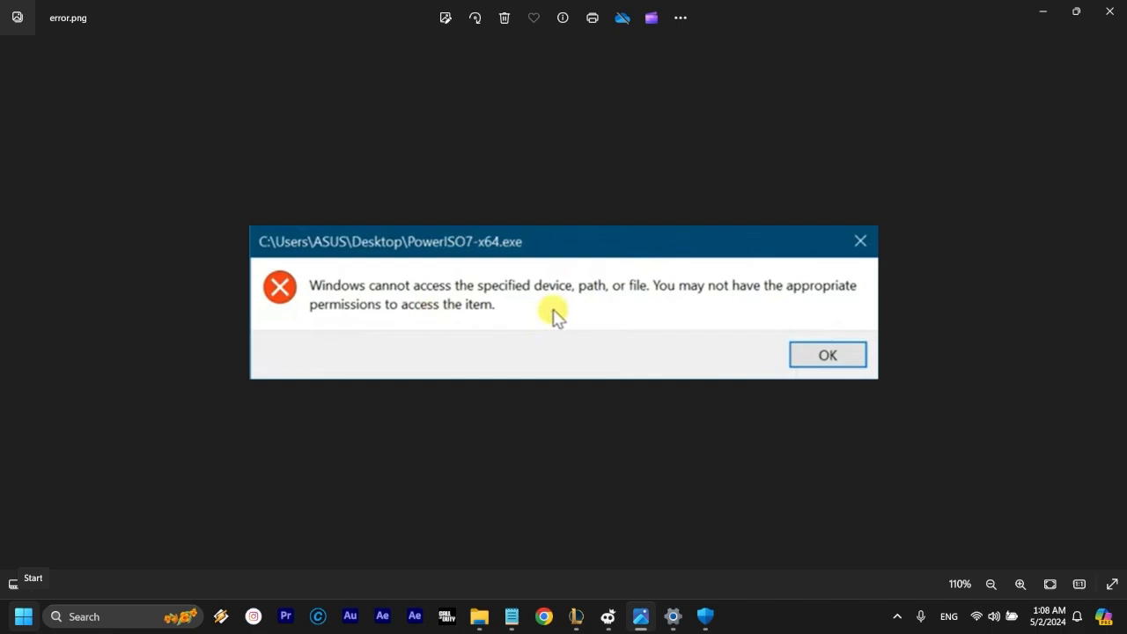
Dismiss the error.png screenshot in Photos to reach Settings' Privacy & security page
click(24, 615)
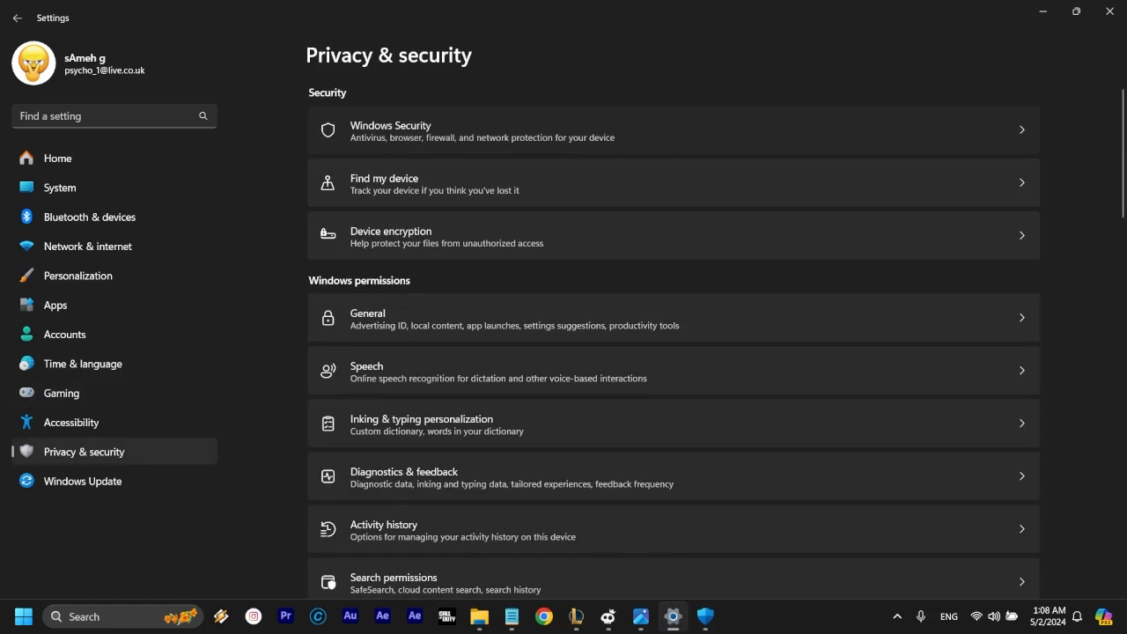
Open the Windows Security page from Privacy & security in Settings
click(674, 130)
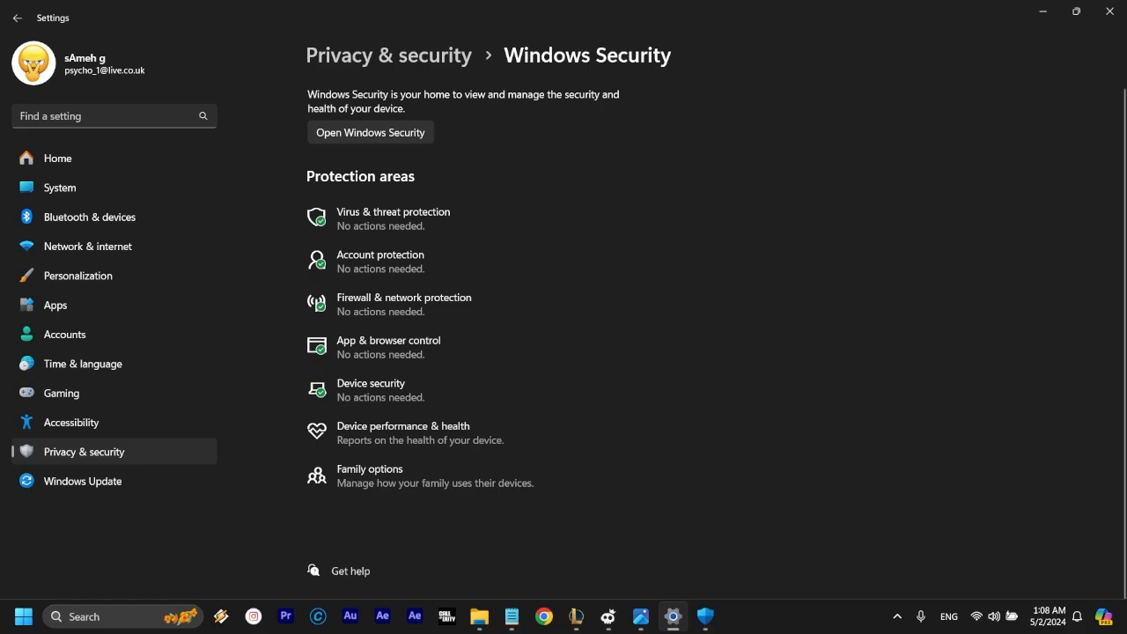
mouse_move(393, 217)
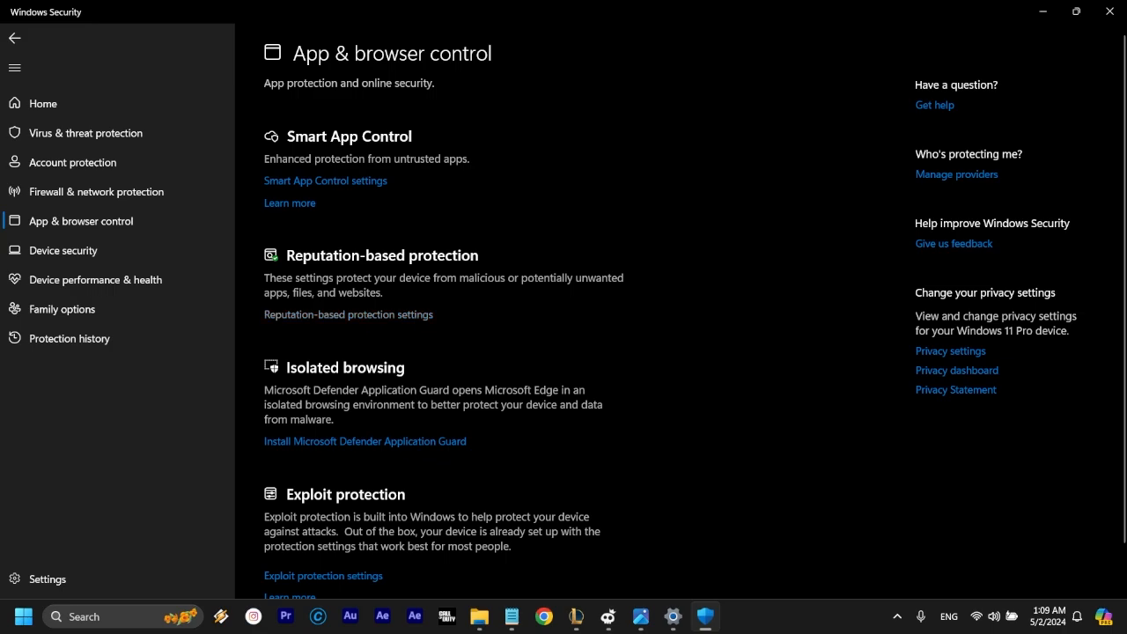
Open Reputation-based protection settings and scroll to Potentially unwanted app blocking
click(348, 314)
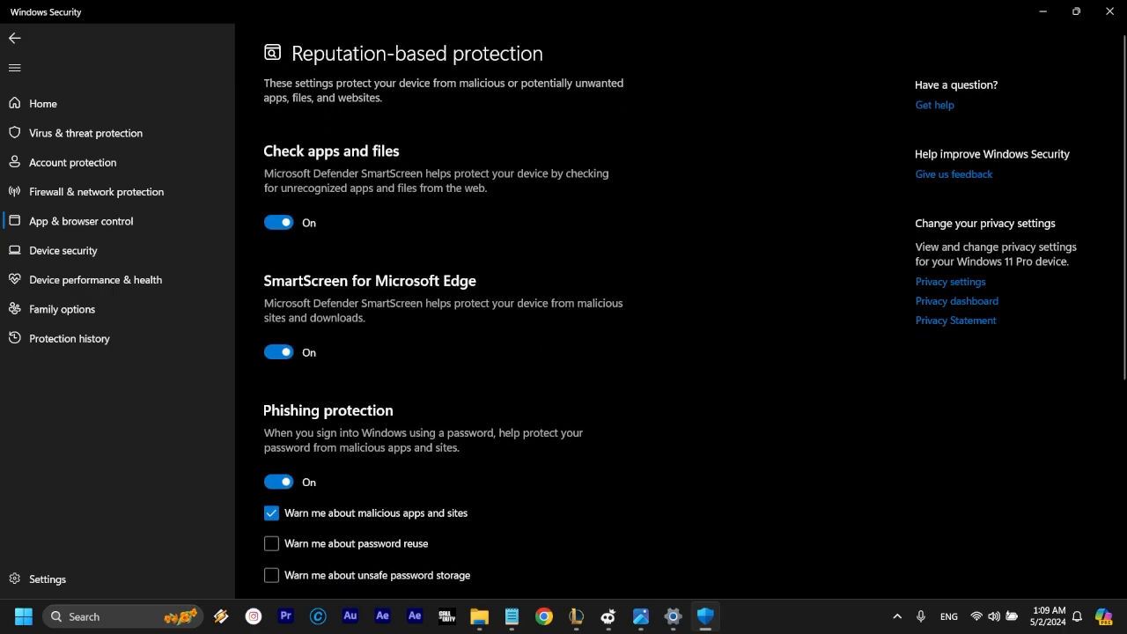
scroll(down, 3)
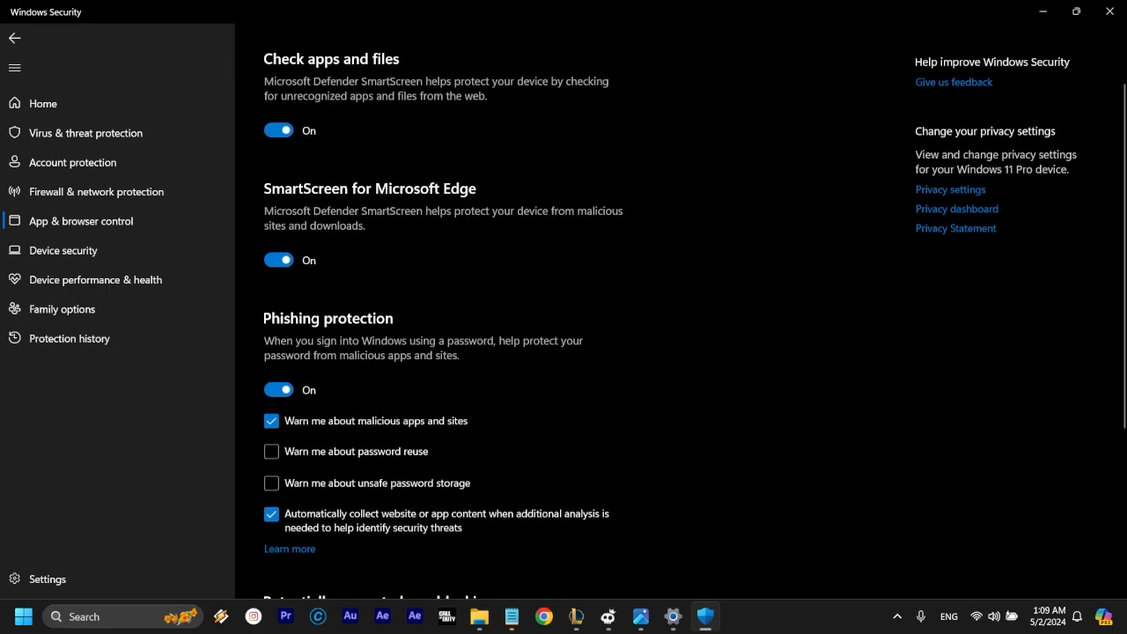
scroll(down, 3)
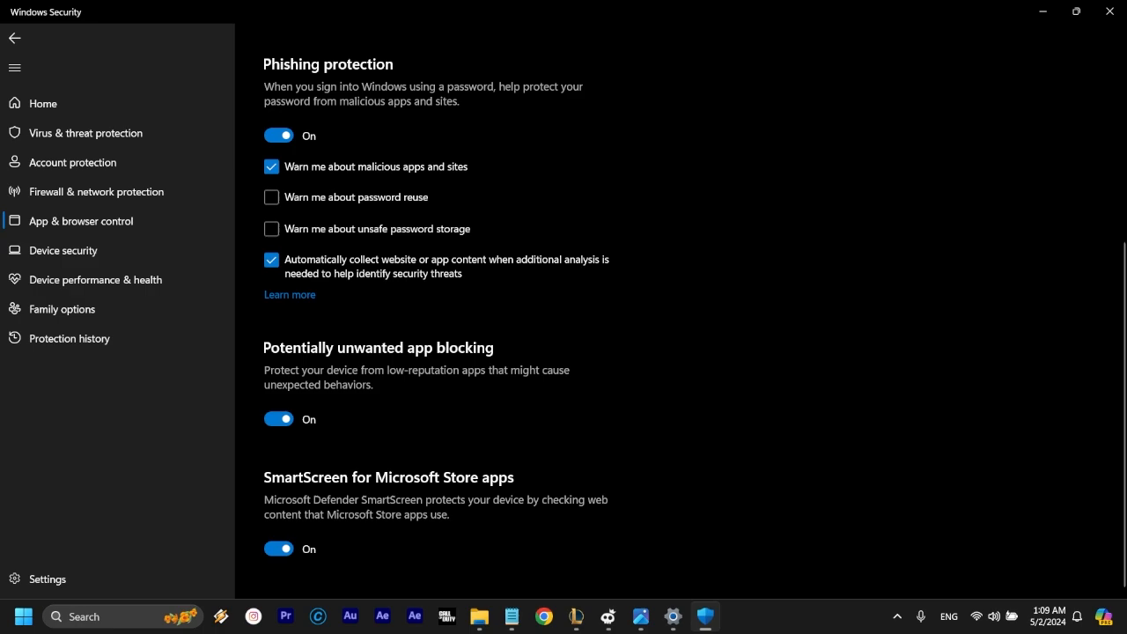
Turn Potentially unwanted app blocking off and close the Windows Security window
click(278, 418)
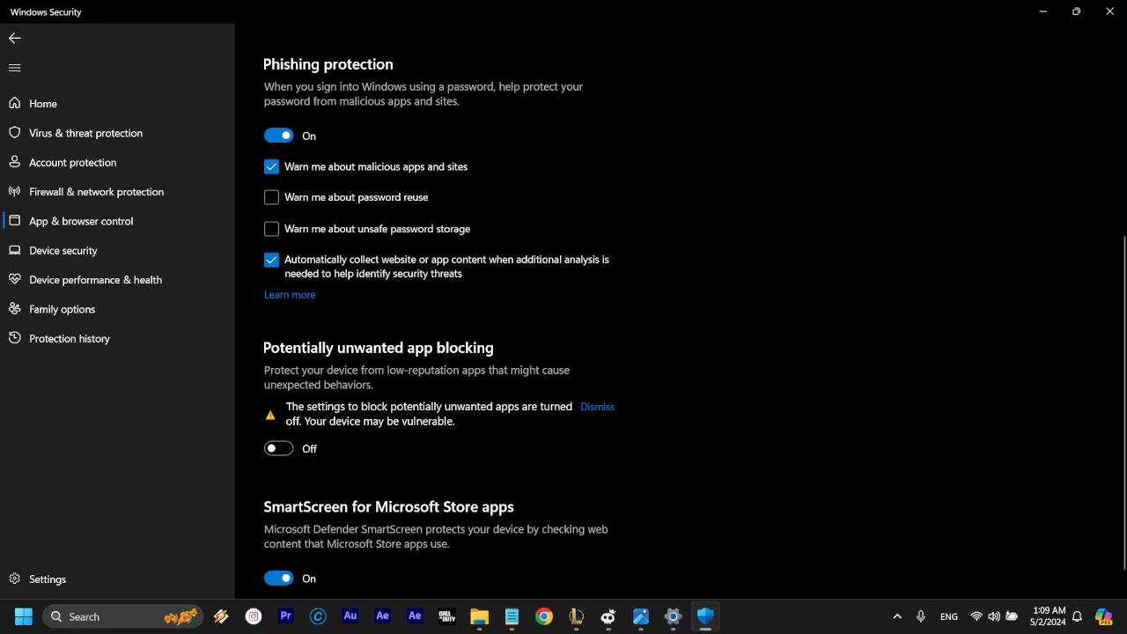
mouse_move(1109, 11)
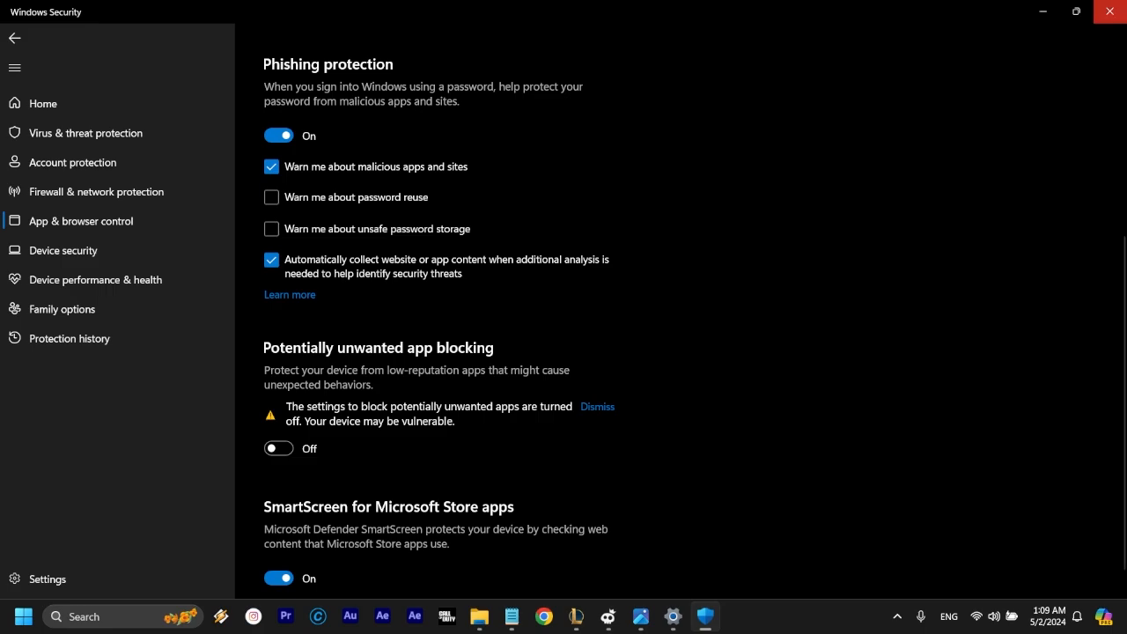
click(24, 615)
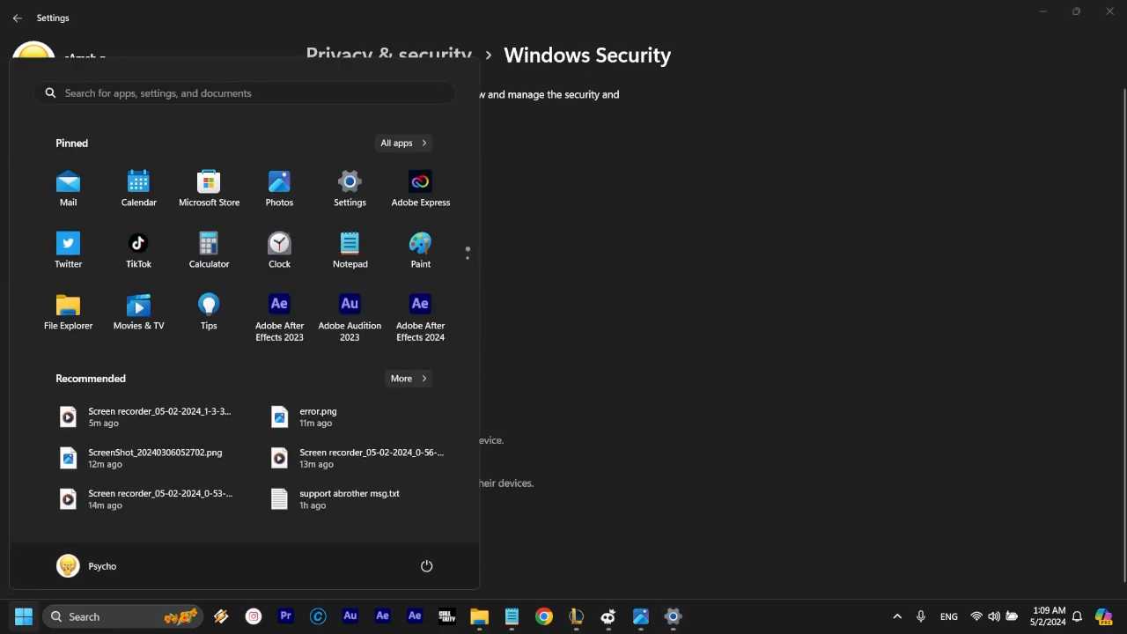